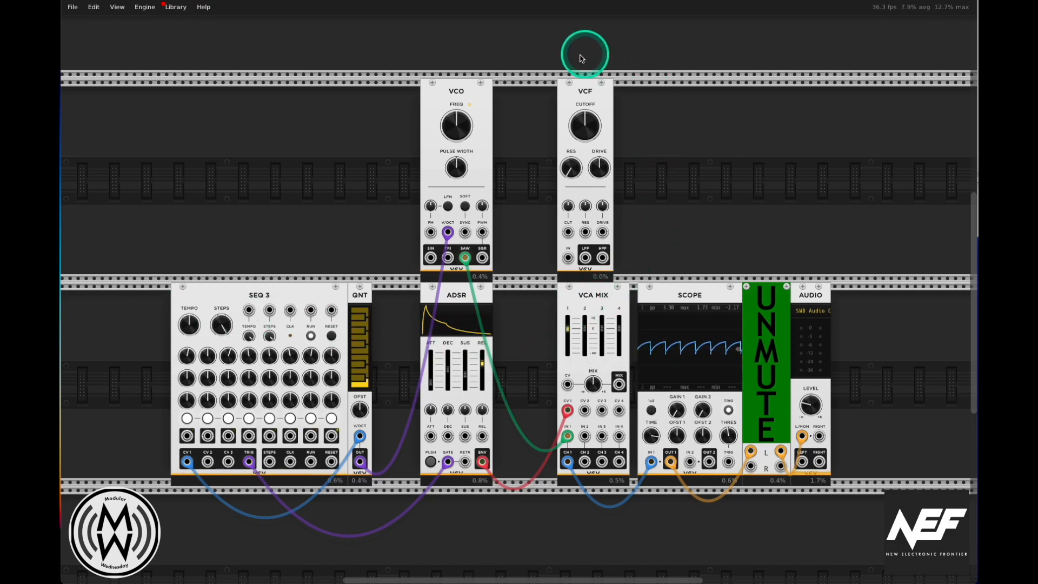
{"action": "mouse_move", "coordinate": [668, 168]}
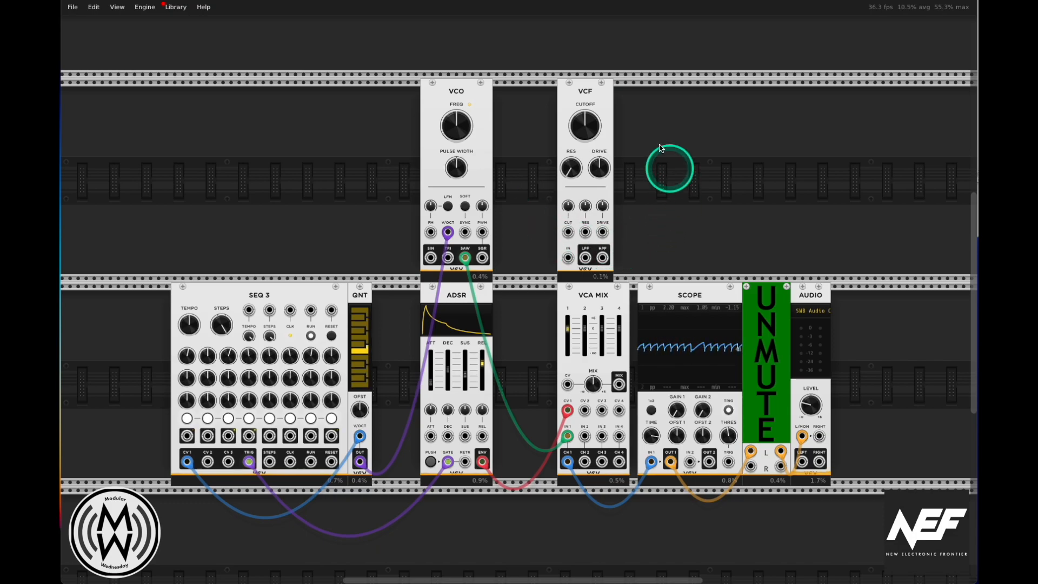
{"action": "mouse_move", "coordinate": [665, 237]}
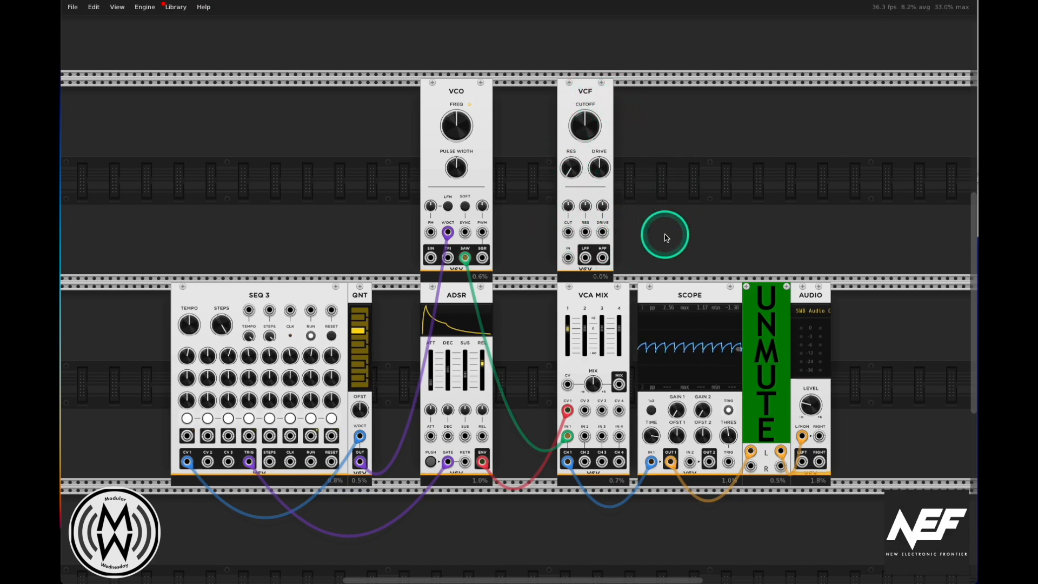
{"action": "mouse_move", "coordinate": [655, 203]}
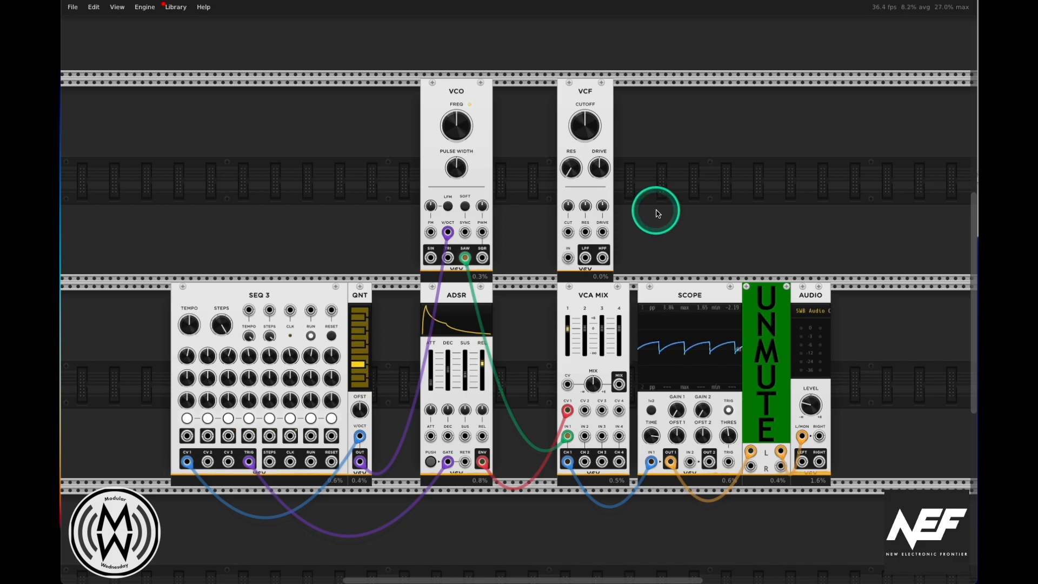
{"action": "mouse_move", "coordinate": [530, 265]}
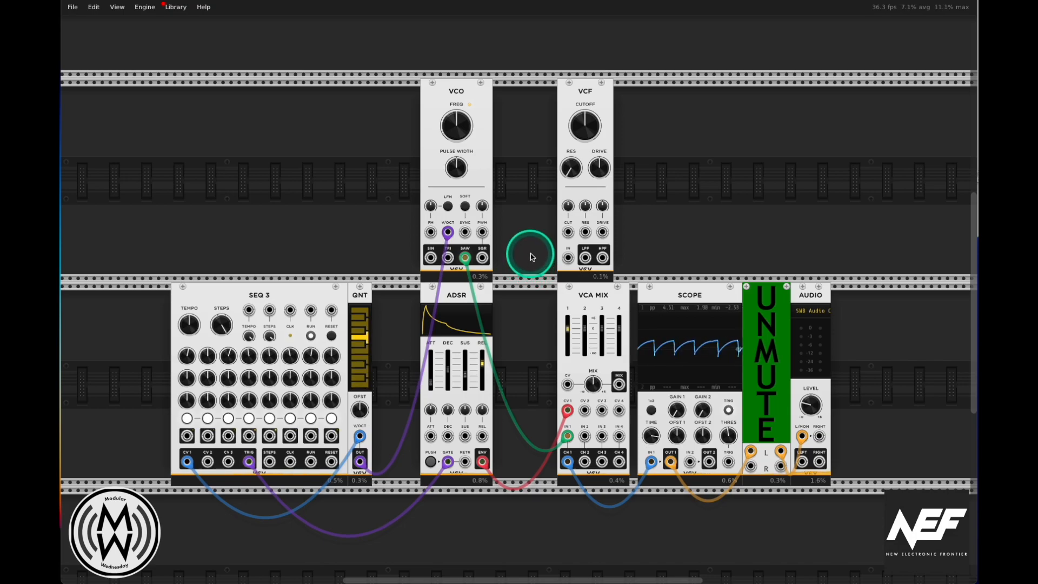
{"action": "mouse_move", "coordinate": [632, 129]}
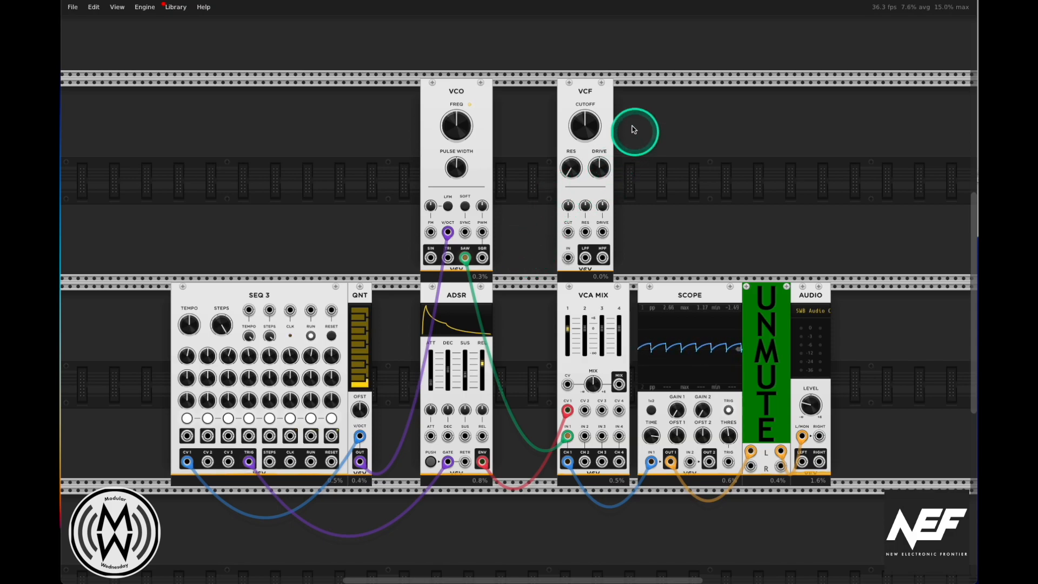
{"action": "mouse_move", "coordinate": [585, 124]}
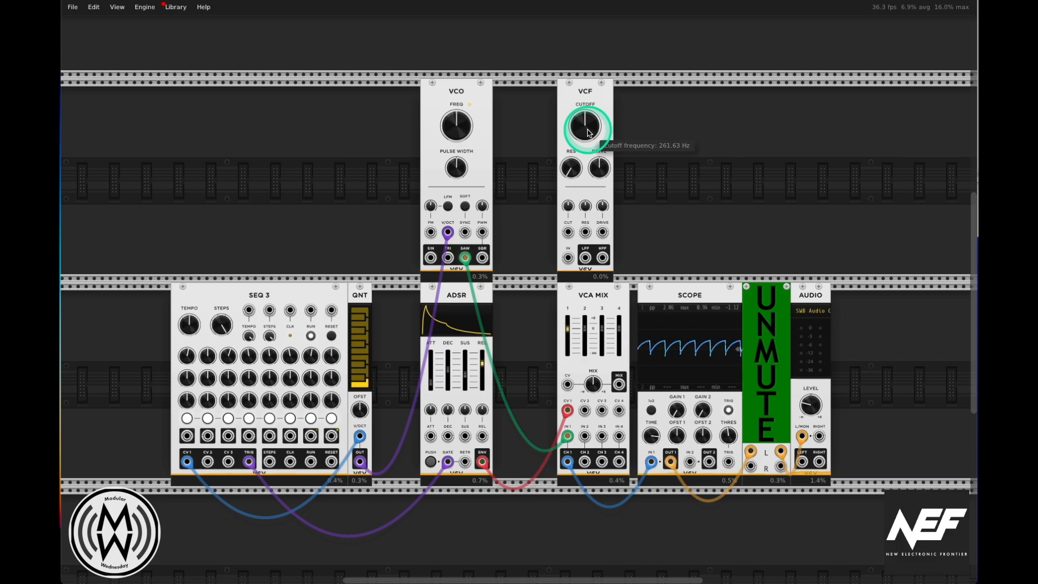
{"action": "mouse_move", "coordinate": [571, 167]}
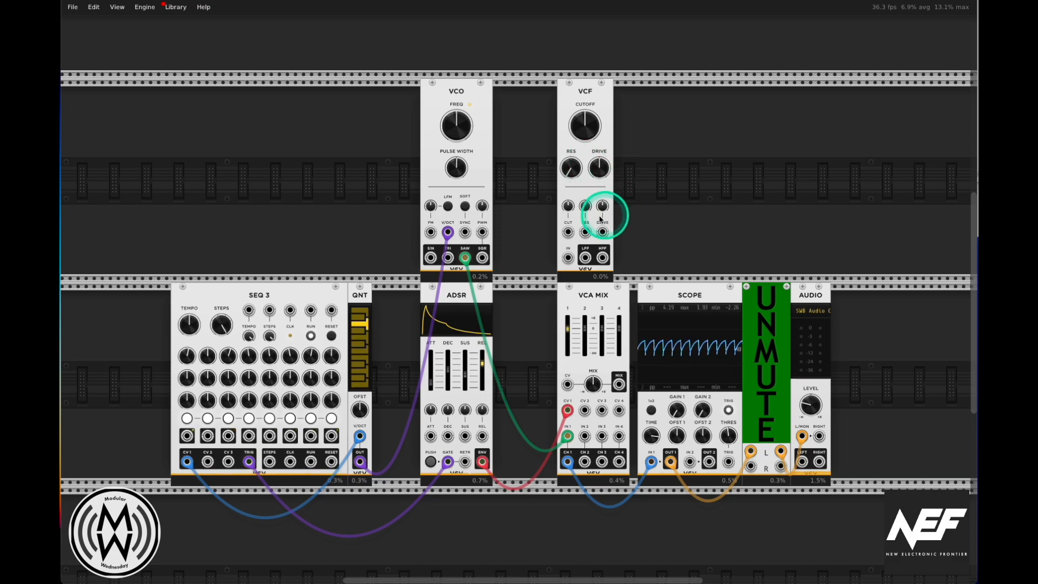
{"action": "mouse_move", "coordinate": [602, 232]}
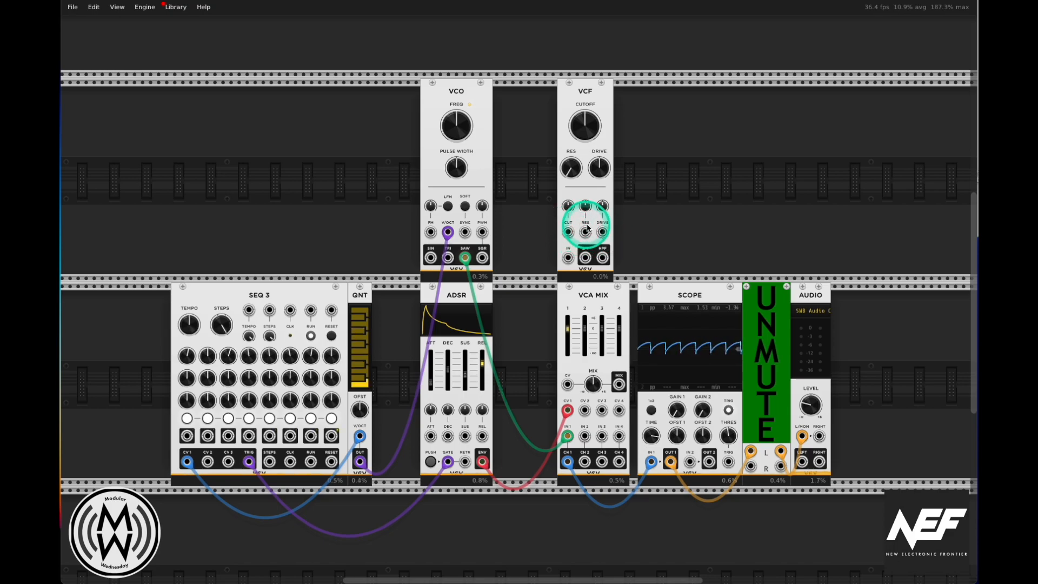
{"action": "mouse_move", "coordinate": [645, 230]}
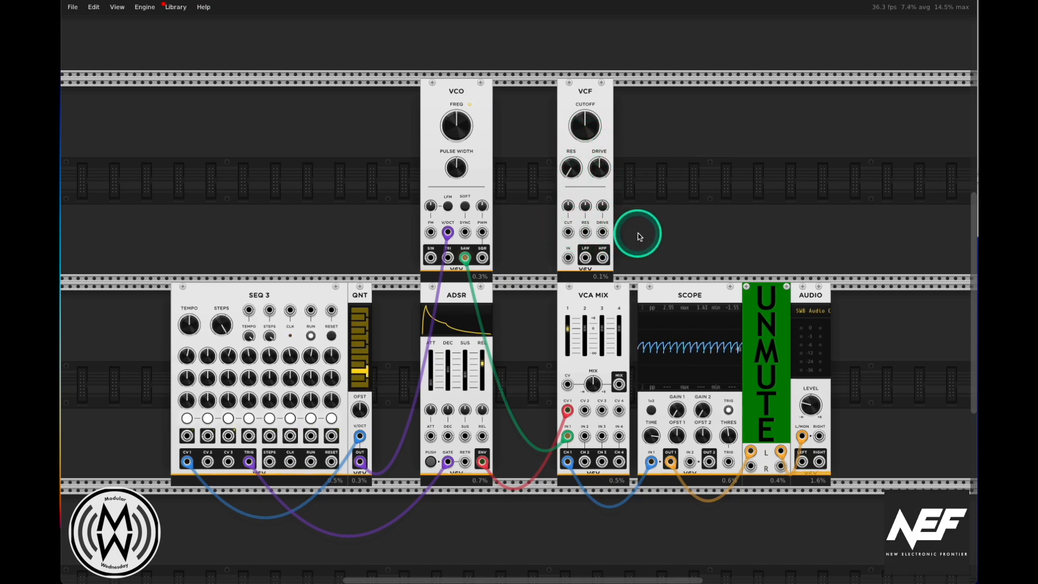
{"action": "mouse_move", "coordinate": [585, 257]}
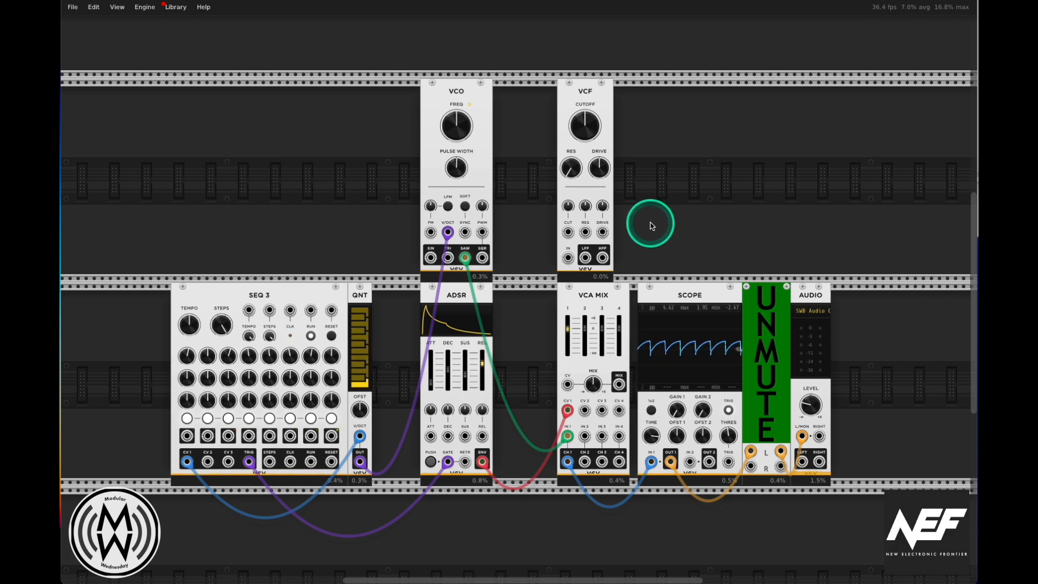
{"action": "mouse_move", "coordinate": [651, 224]}
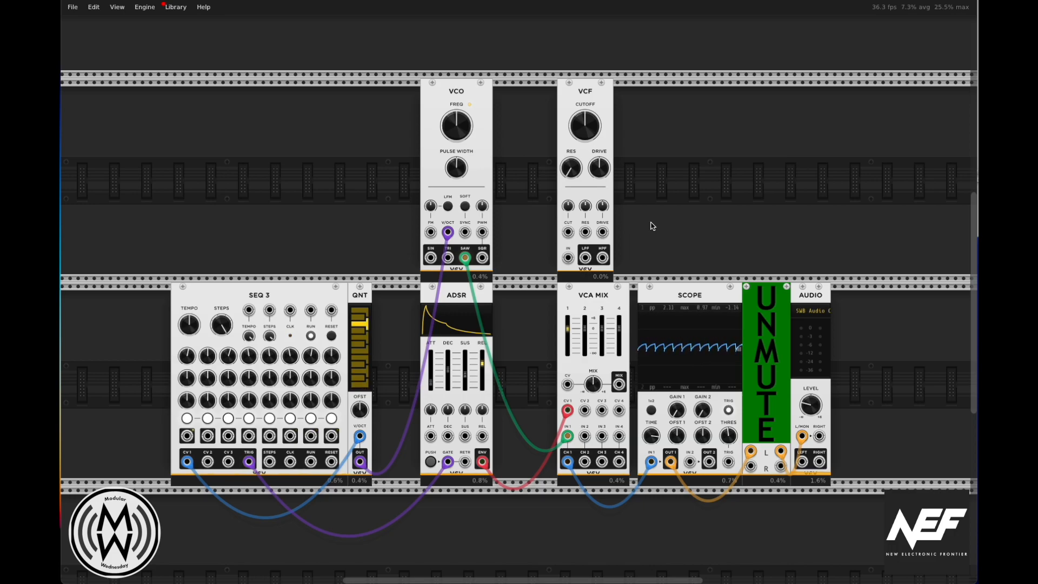
Sketch the low-pass curve and shaded sweep on graph 1 and the steeper slope on graph 2.
{"action": "left_click", "coordinate": [651, 223]}
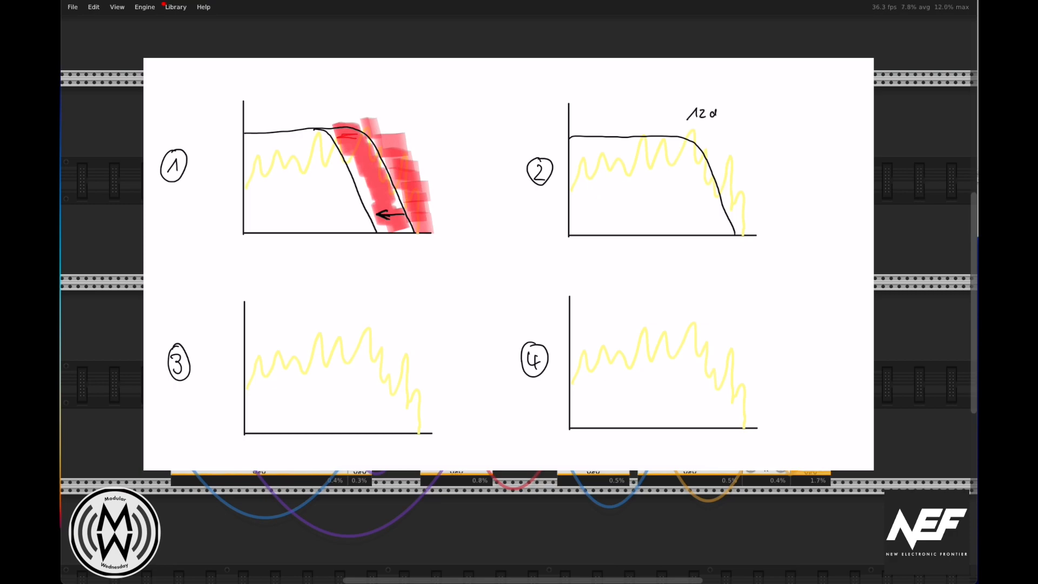
{"action": "type", "text": "B"}
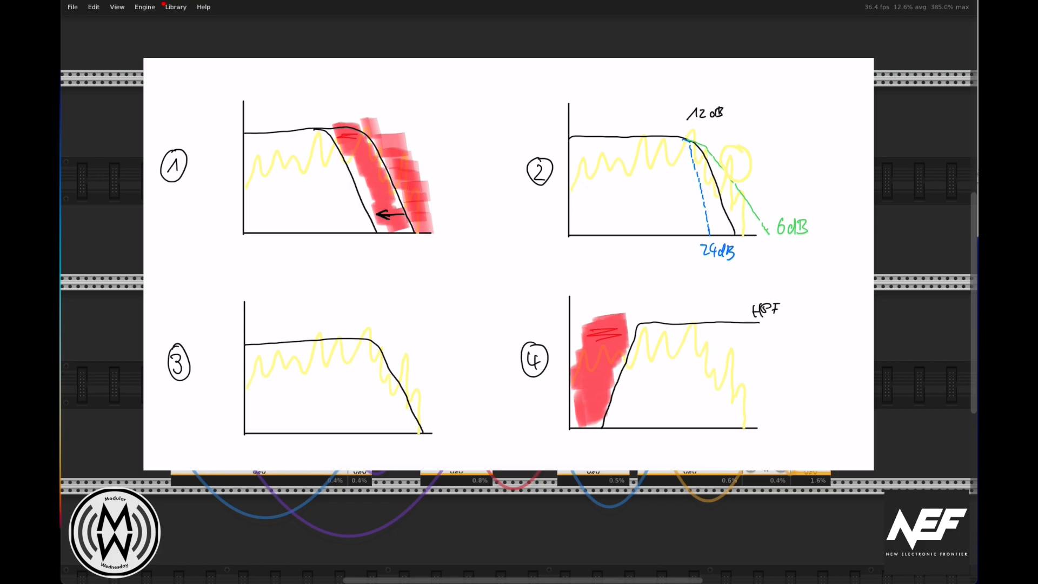
Label plot three 'LP' while sketching the low-pass response curve.
{"action": "type", "text": "LP"}
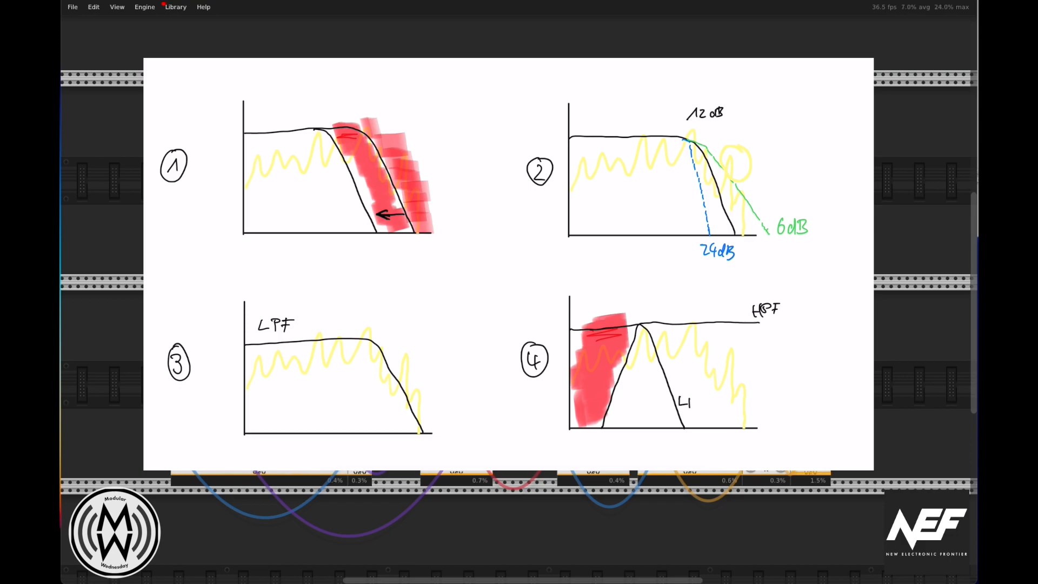
Label plot three 'LPF' and fill the band-pass shape on plot four.
{"action": "type", "text": "LPF"}
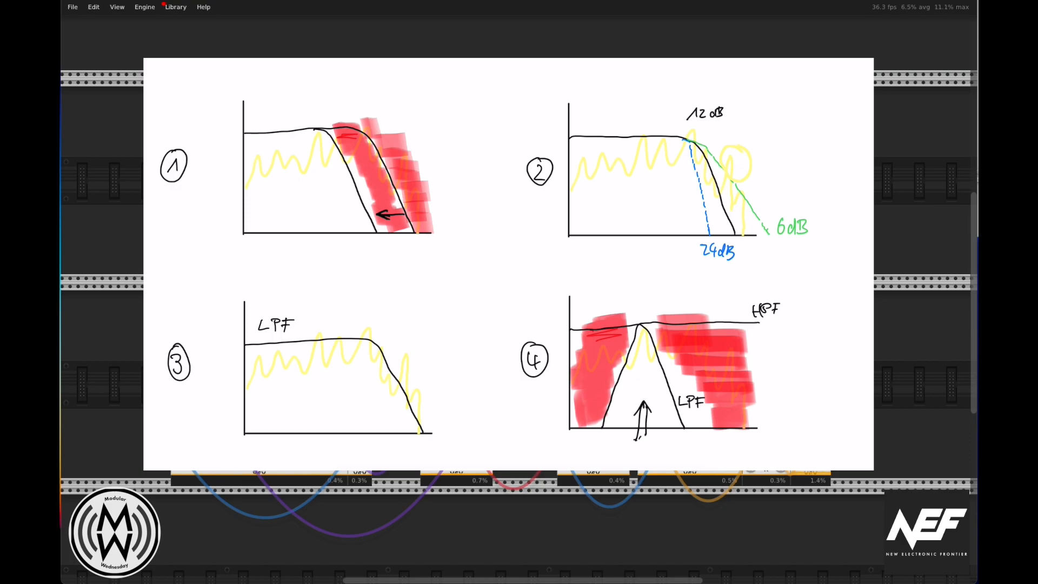
{"action": "left_click", "coordinate": [609, 459]}
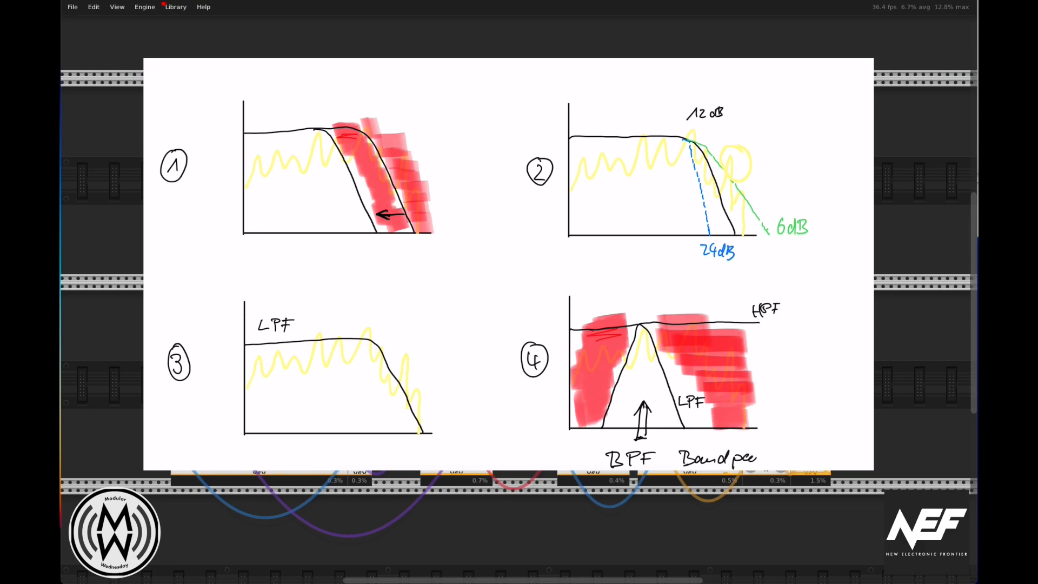
{"action": "type", "text": "Fill"}
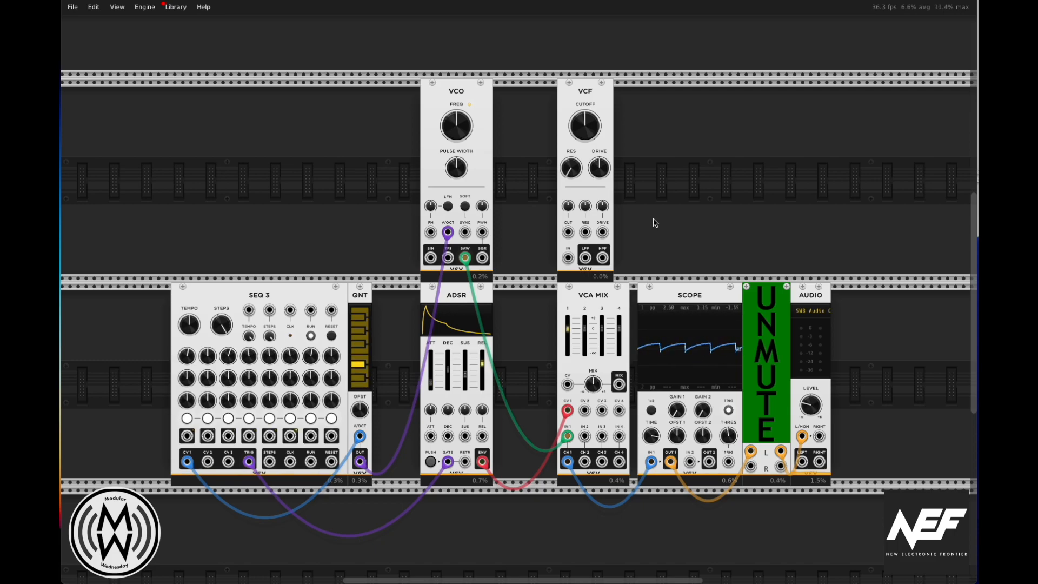
Unmute the patch so the sequenced oscillator reaches the Audio module.
{"action": "left_click", "coordinate": [771, 390]}
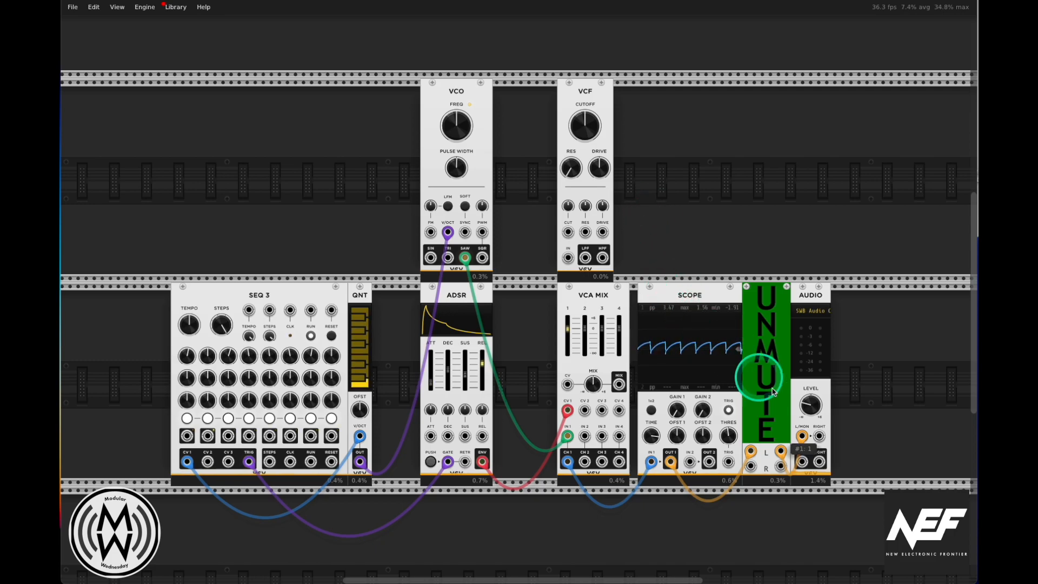
{"action": "left_click", "coordinate": [765, 377]}
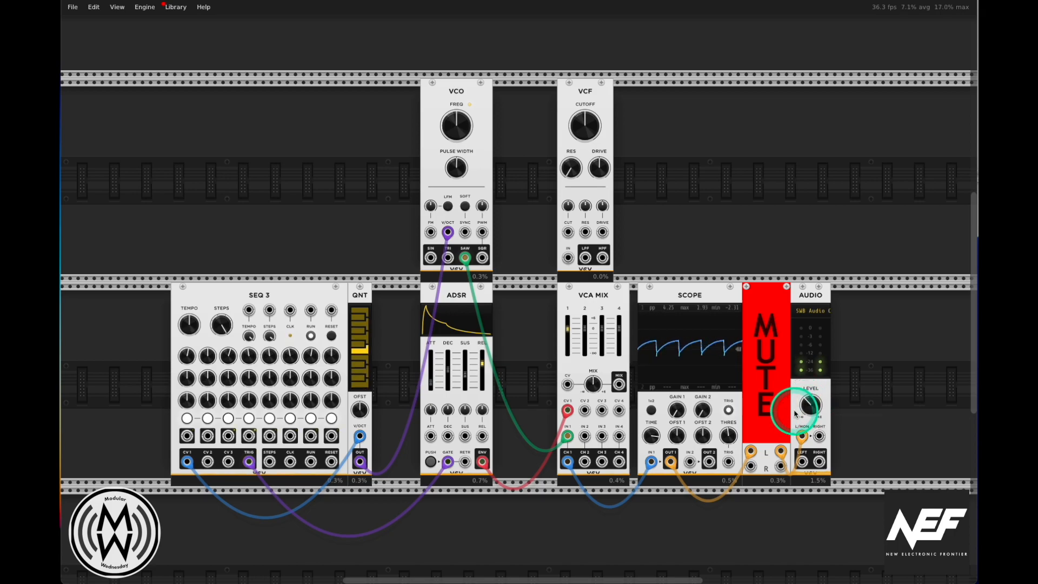
{"action": "mouse_move", "coordinate": [648, 250]}
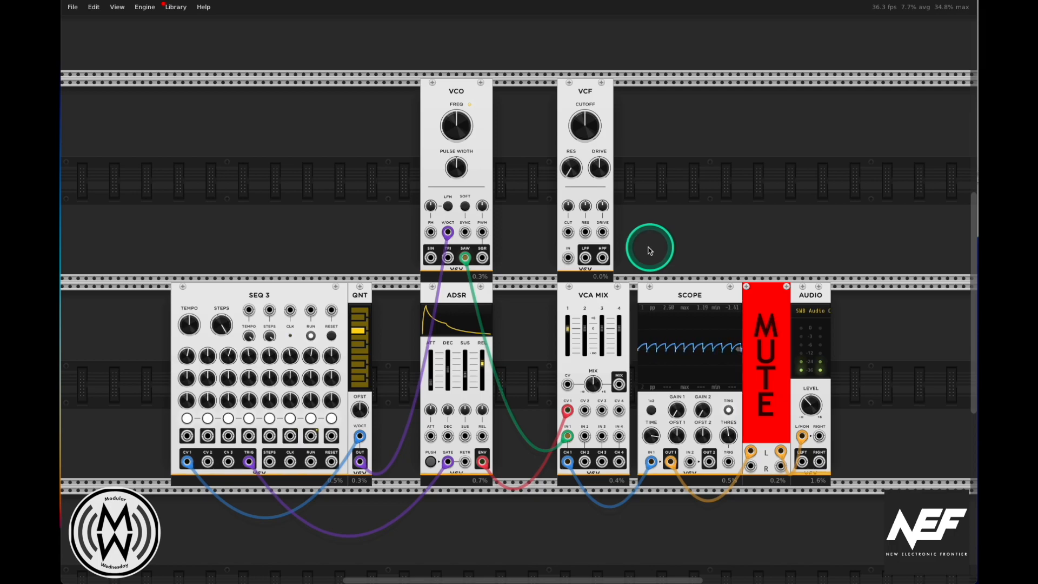
{"action": "mouse_move", "coordinate": [464, 257]}
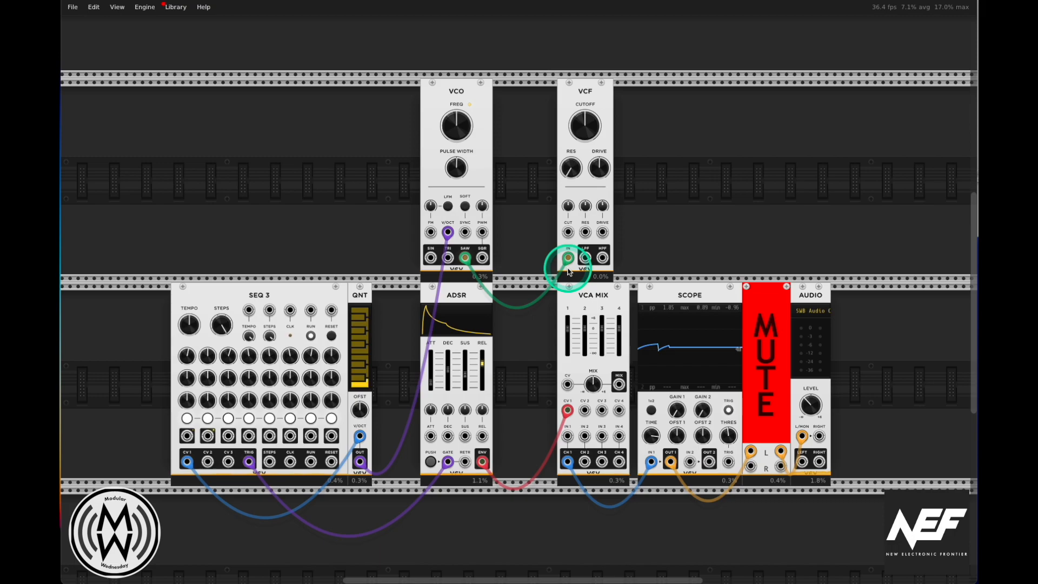
{"action": "mouse_move", "coordinate": [583, 258]}
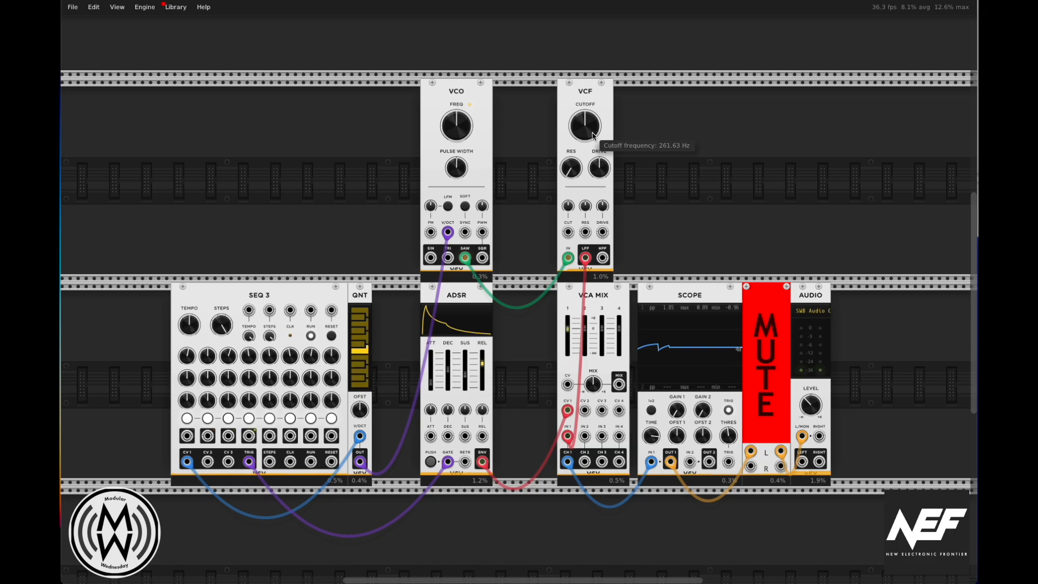
{"action": "left_click", "coordinate": [585, 125]}
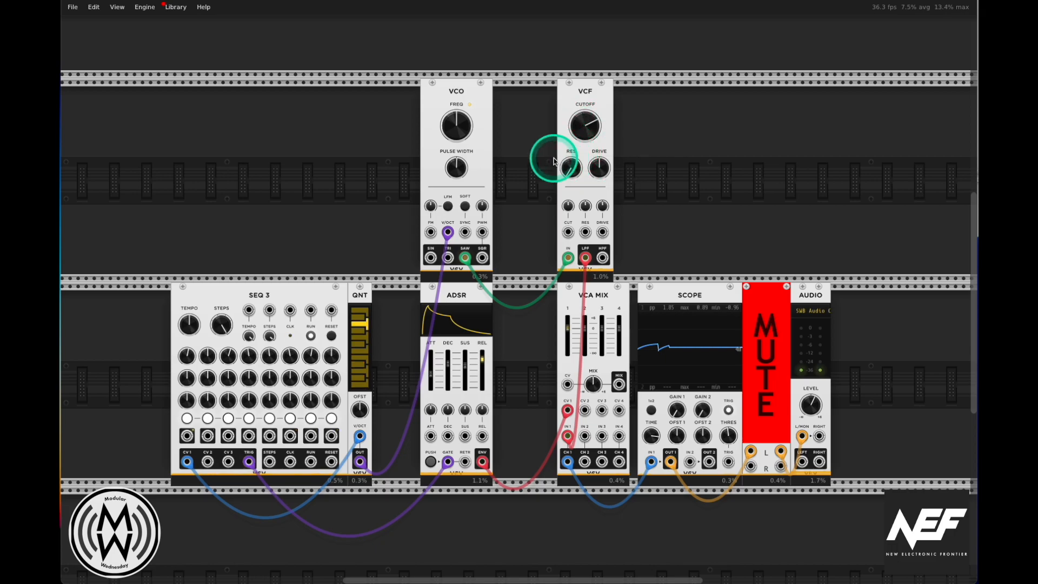
{"action": "mouse_move", "coordinate": [568, 167]}
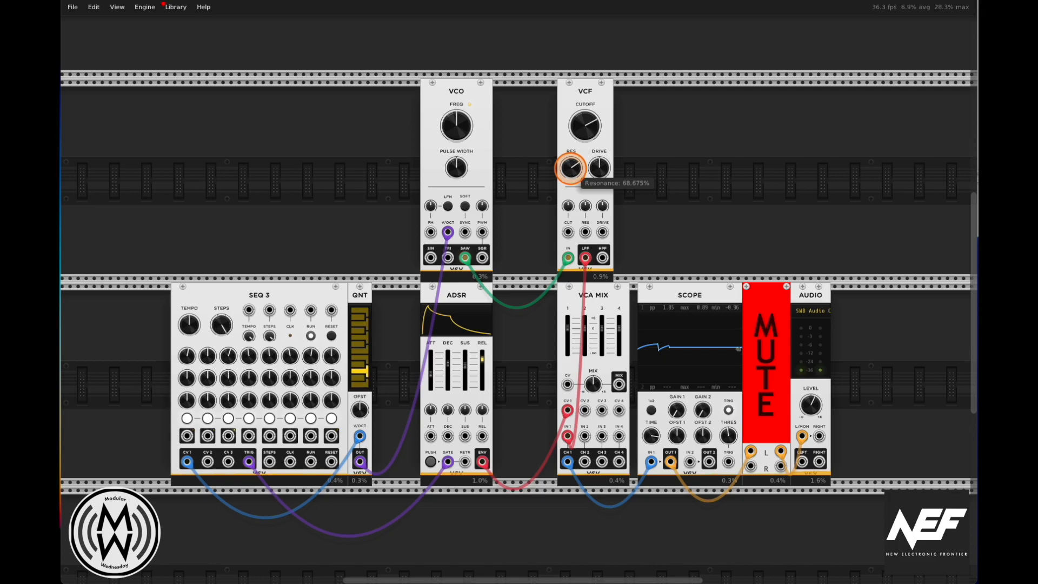
{"action": "mouse_move", "coordinate": [585, 124]}
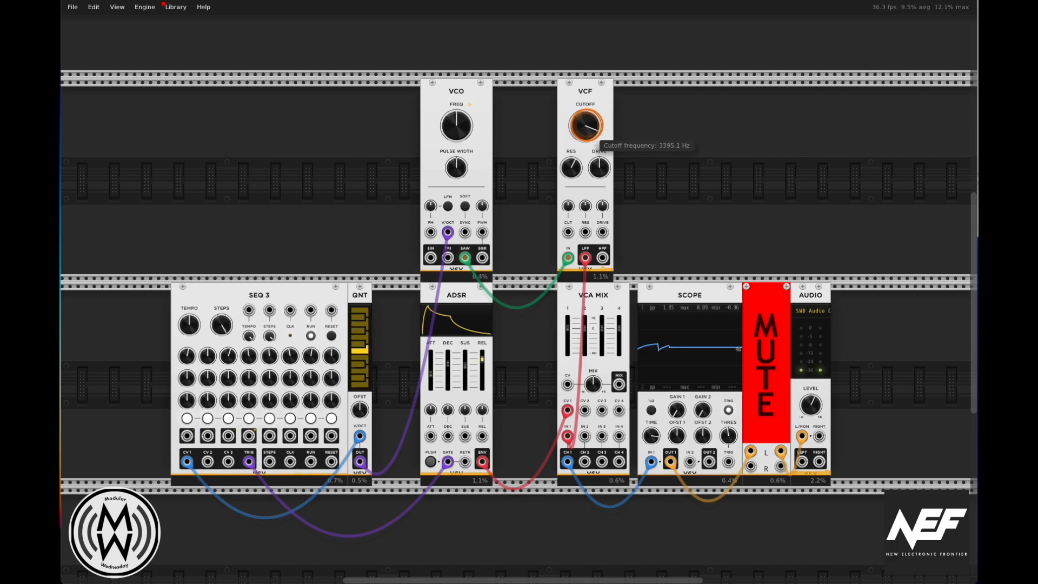
{"action": "mouse_move", "coordinate": [571, 169]}
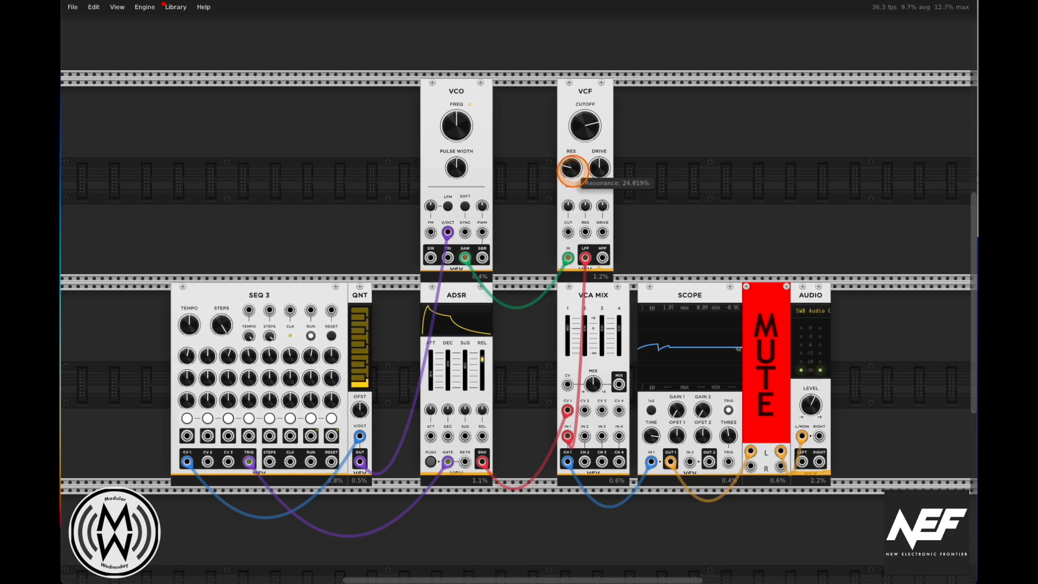
{"action": "mouse_move", "coordinate": [646, 210]}
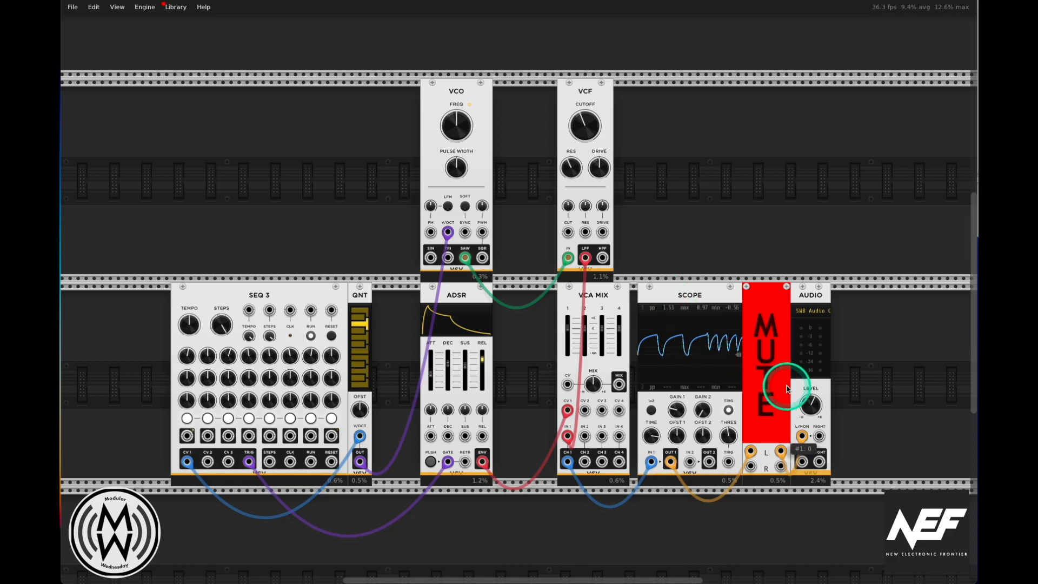
Mute the output, then unmute it so the high-pass mix is heard.
{"action": "left_click", "coordinate": [766, 358]}
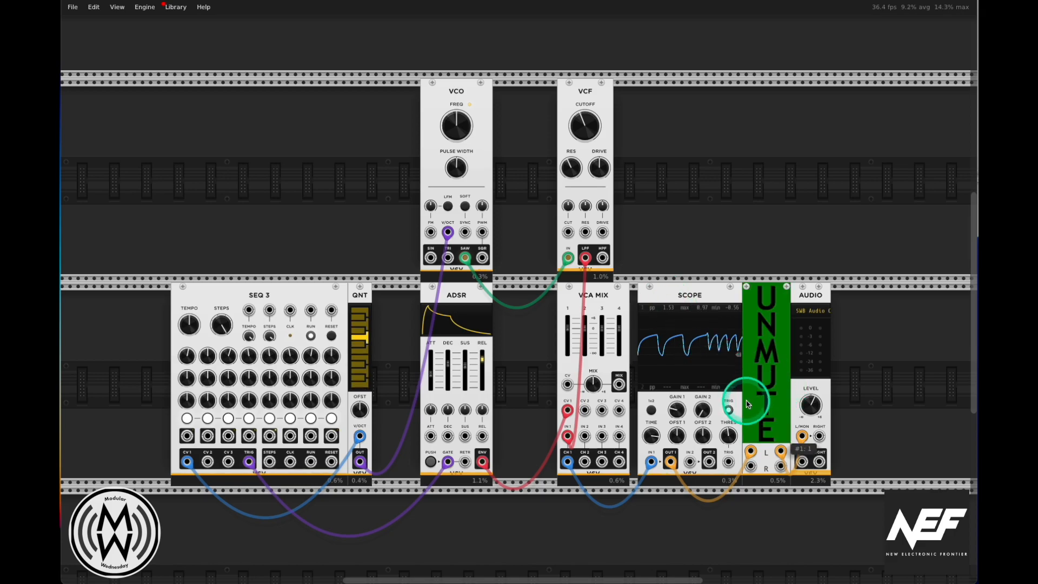
{"action": "mouse_move", "coordinate": [645, 314]}
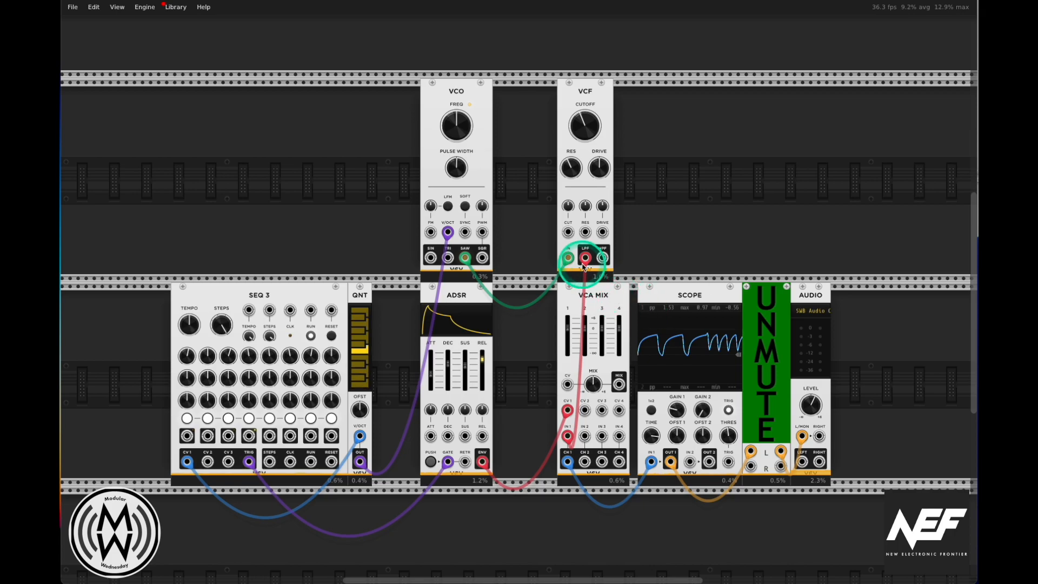
{"action": "mouse_move", "coordinate": [585, 258]}
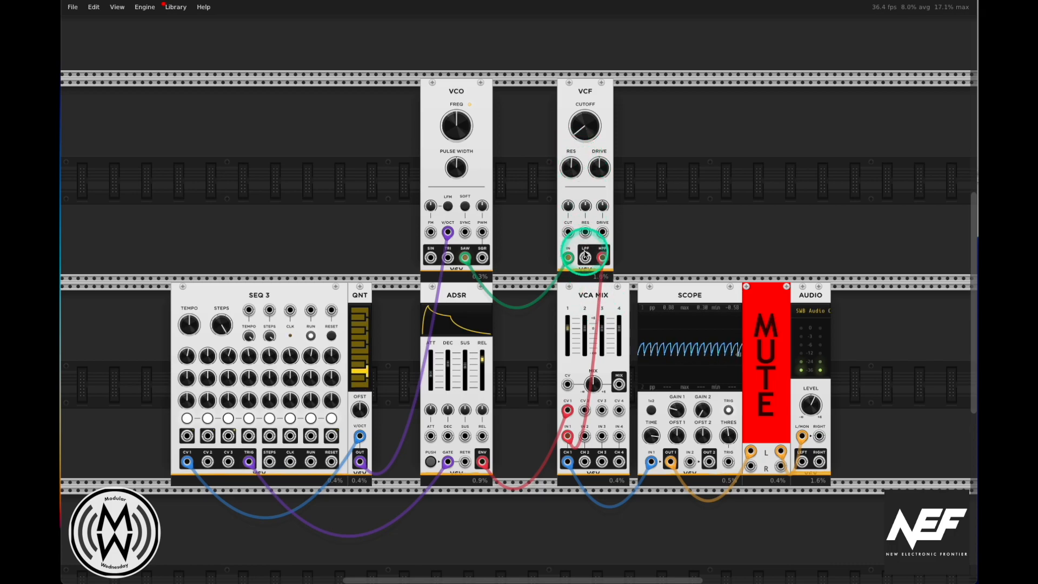
{"action": "left_click", "coordinate": [766, 369]}
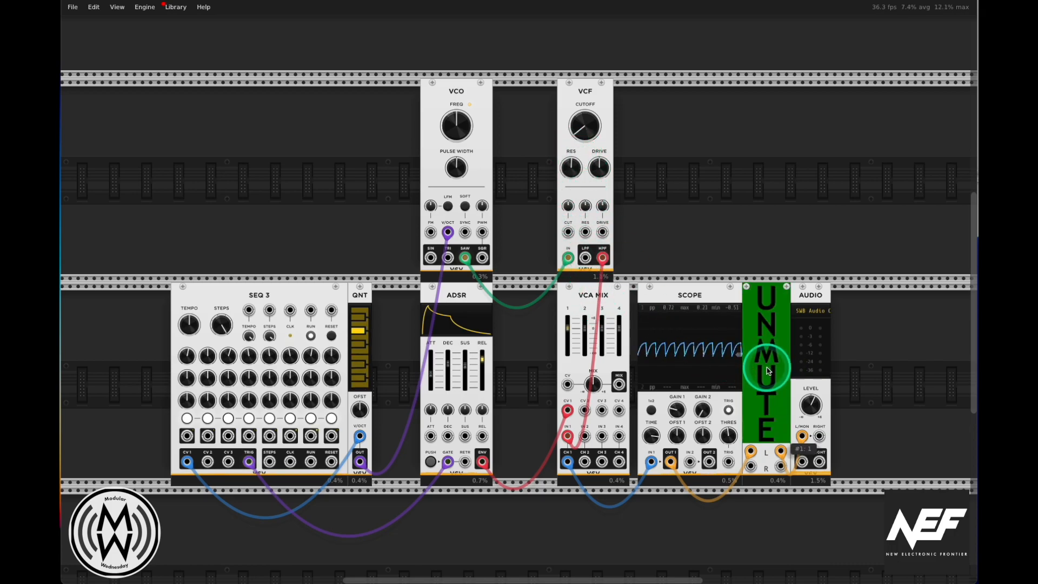
{"action": "mouse_move", "coordinate": [713, 135]}
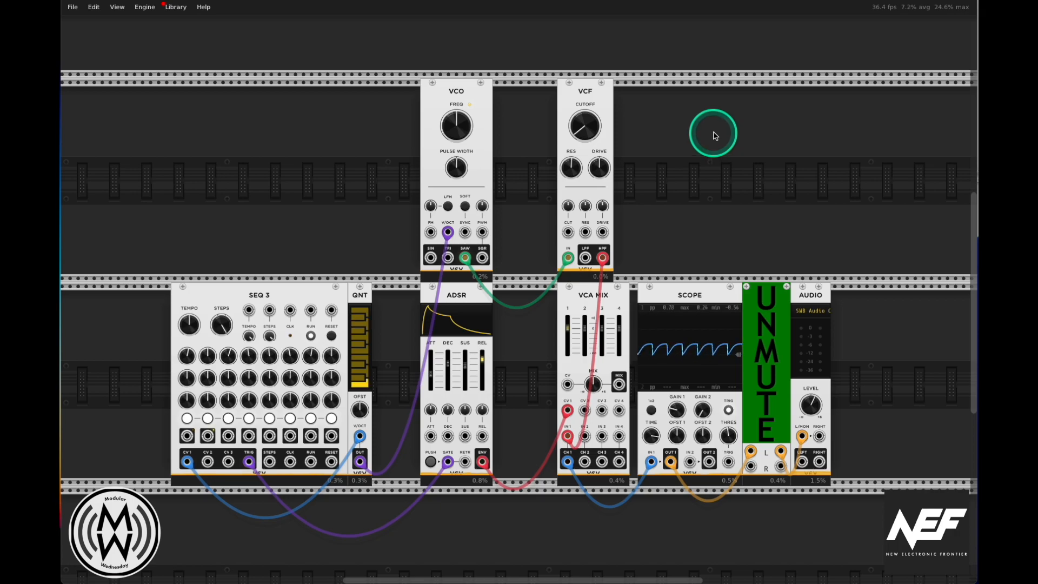
{"action": "mouse_move", "coordinate": [710, 137]}
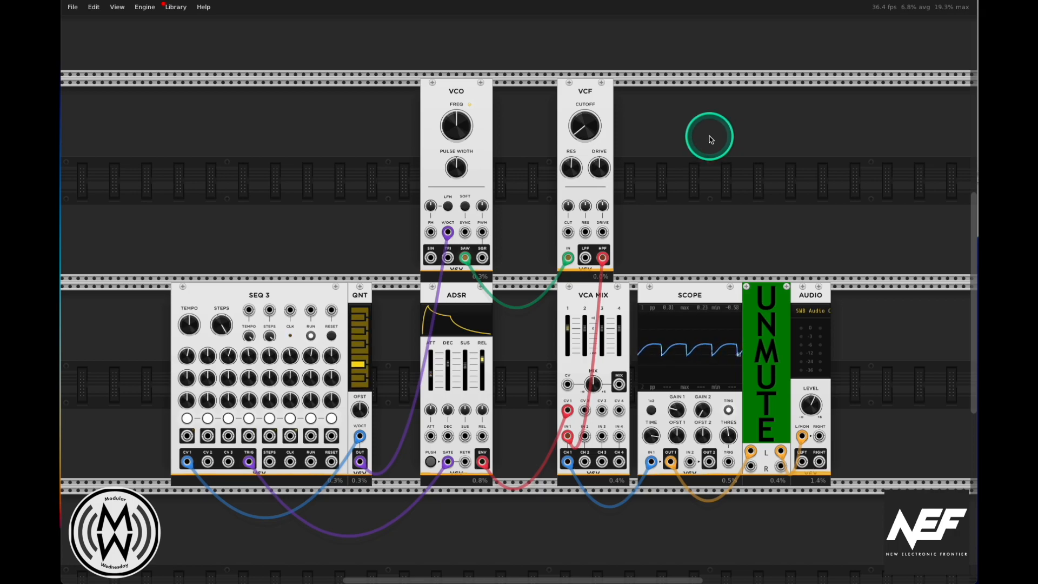
{"action": "mouse_move", "coordinate": [701, 240]}
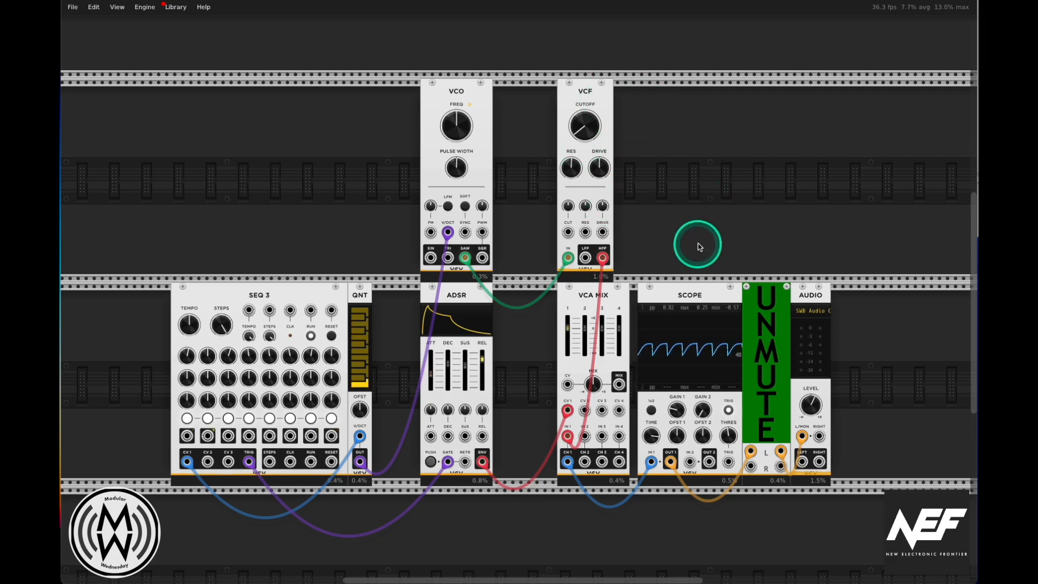
{"action": "mouse_move", "coordinate": [682, 217]}
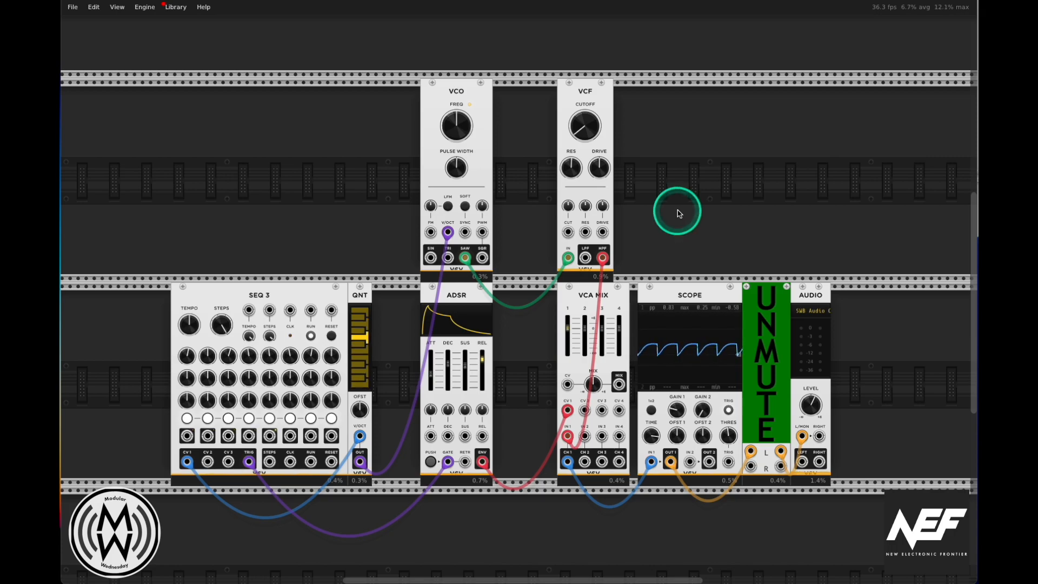
{"action": "mouse_move", "coordinate": [658, 165]}
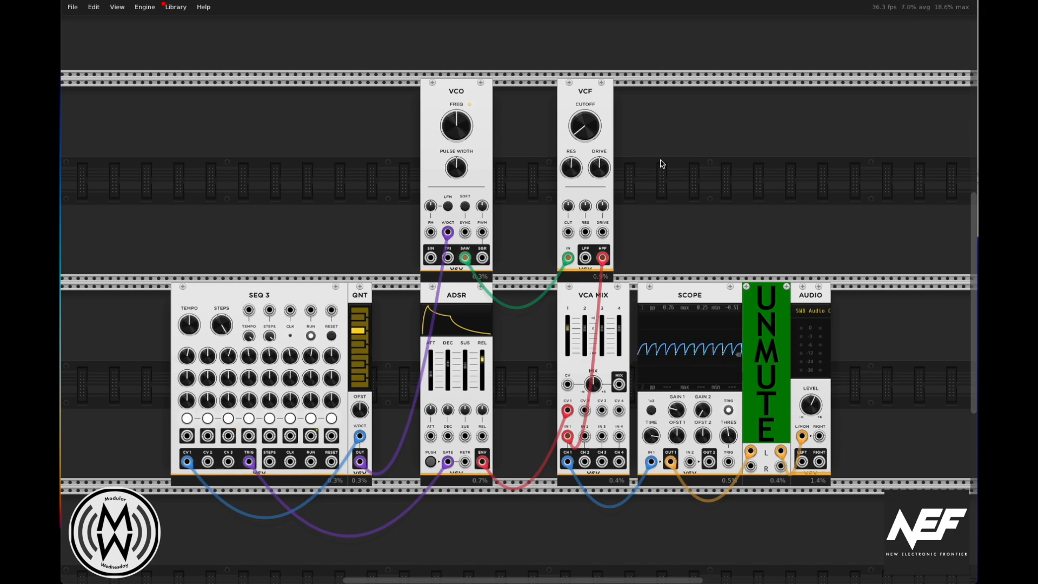
{"action": "left_click", "coordinate": [670, 129]}
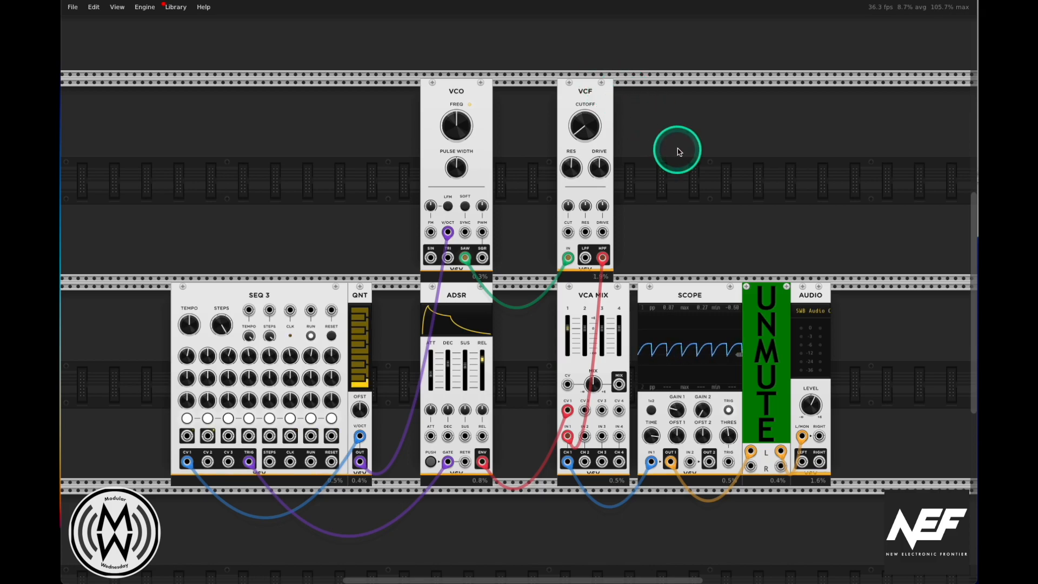
{"action": "mouse_move", "coordinate": [660, 184]}
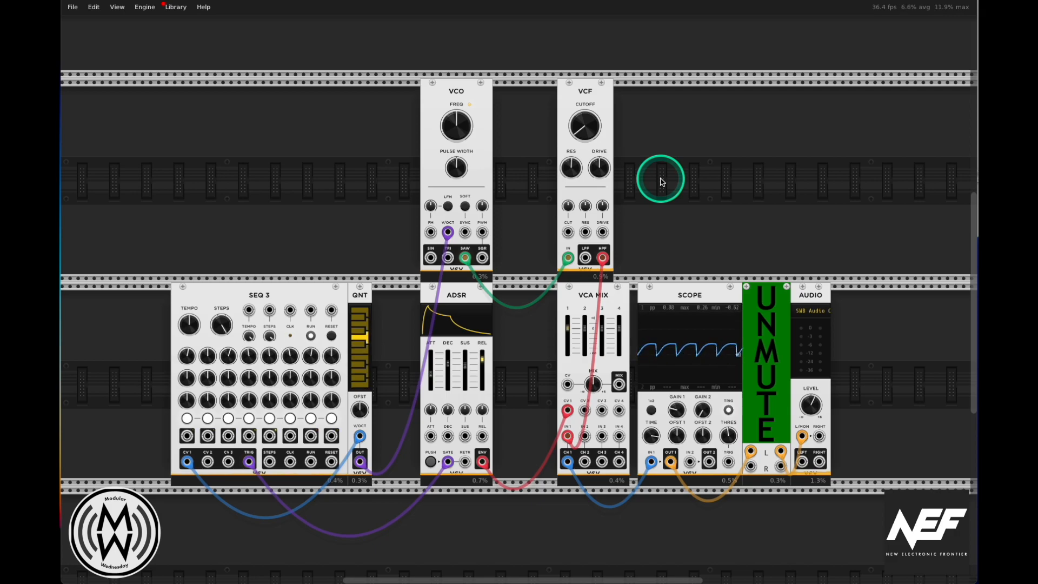
{"action": "mouse_move", "coordinate": [660, 182]}
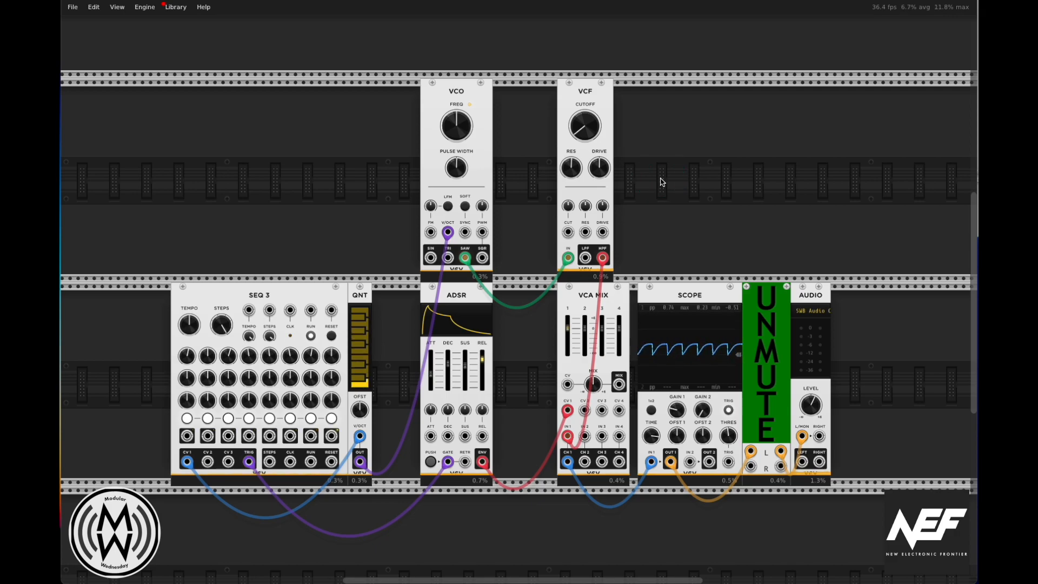
{"action": "left_click", "coordinate": [665, 184]}
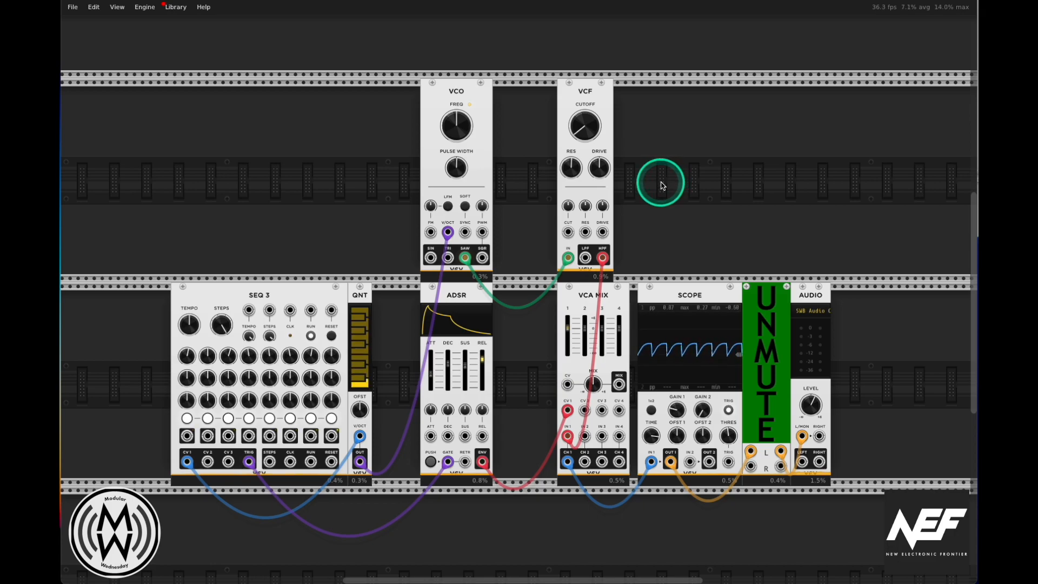
{"action": "left_click", "coordinate": [660, 184]}
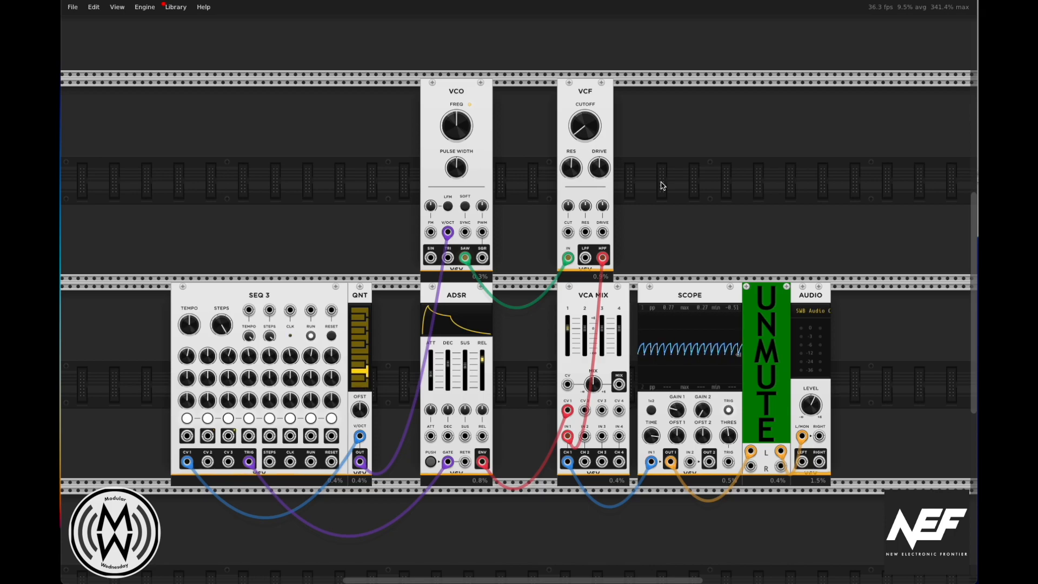
{"action": "left_click", "coordinate": [677, 181]}
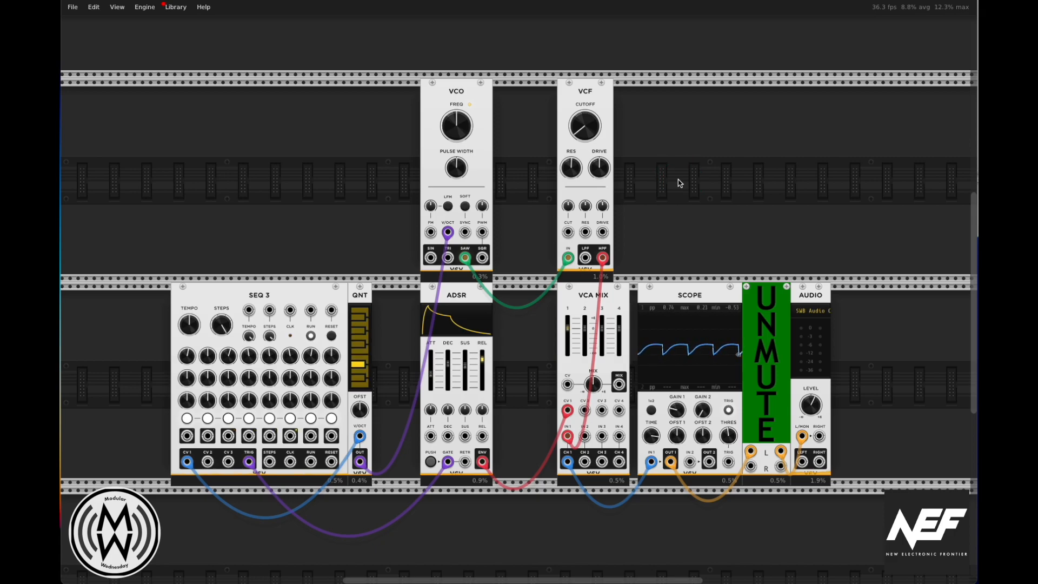
{"action": "left_click", "coordinate": [680, 181]}
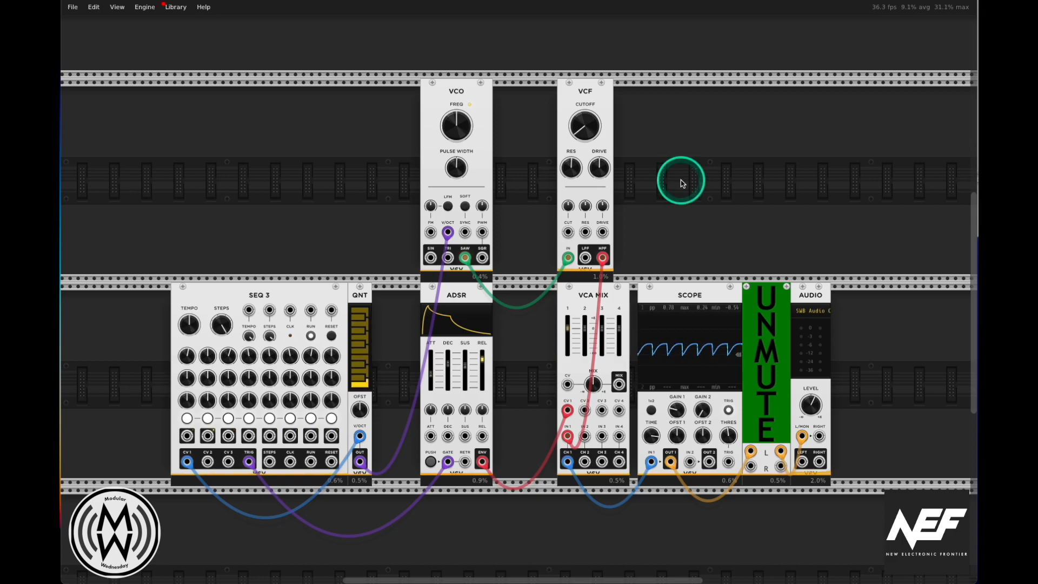